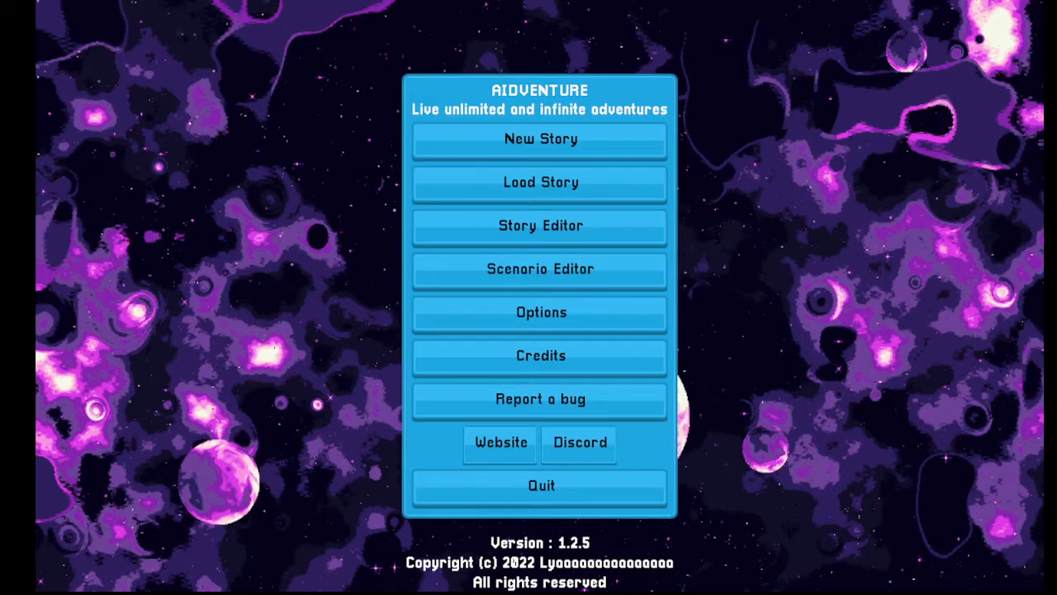
# Create a new story named 'kj' from the fantasy squire start scenario
pyautogui.click(540, 268)
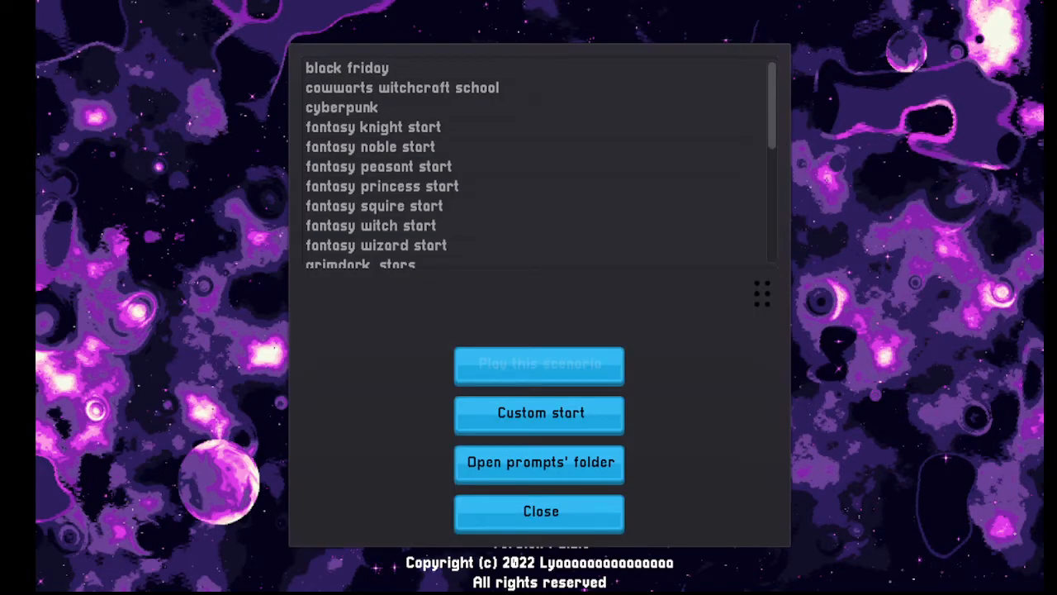
pyautogui.click(373, 206)
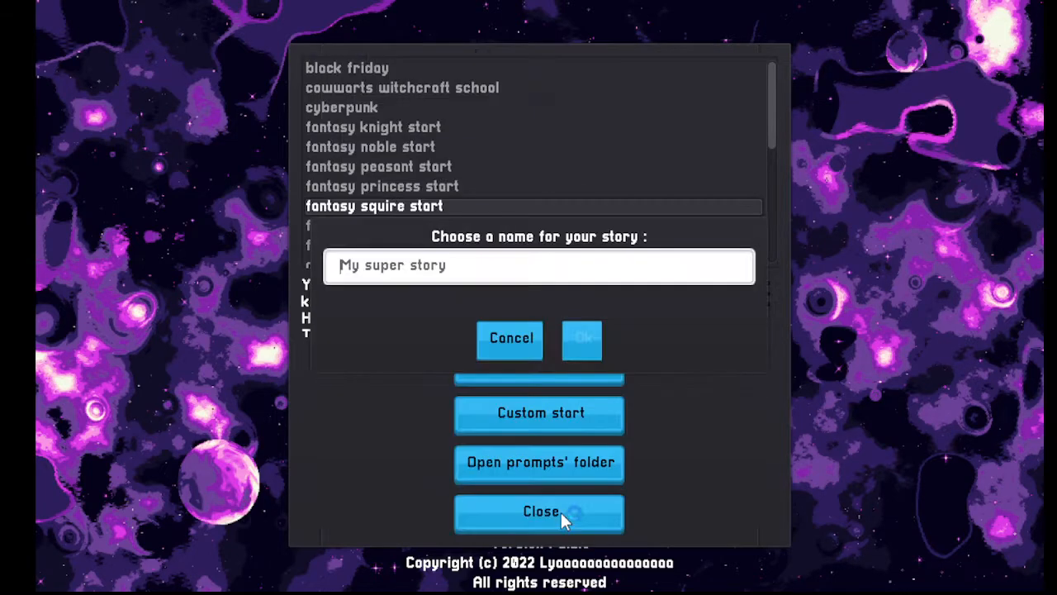
pyautogui.write('kj')
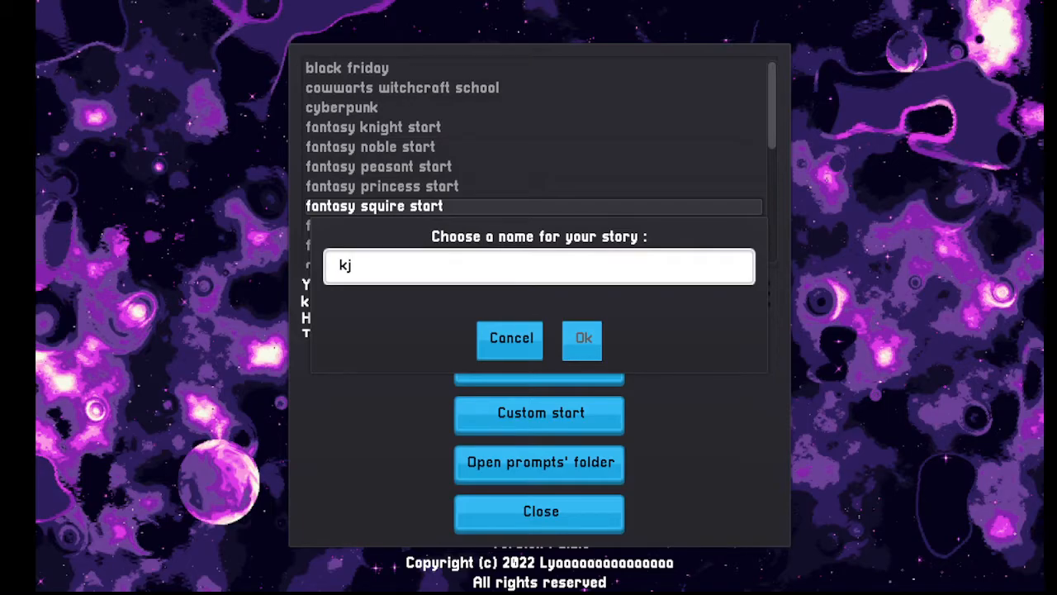
pyautogui.click(583, 339)
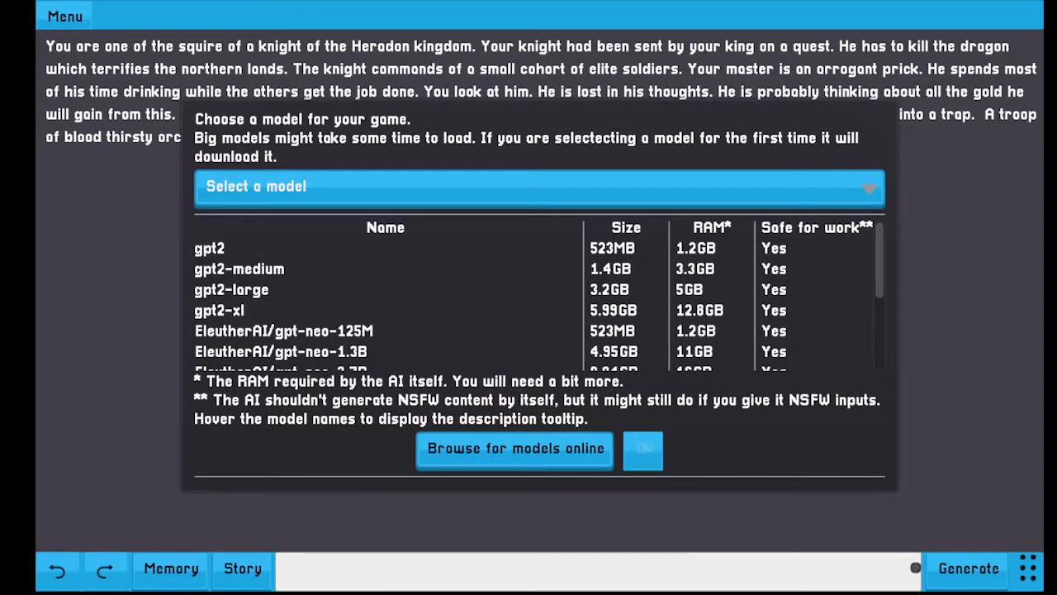
pyautogui.moveTo(791, 464)
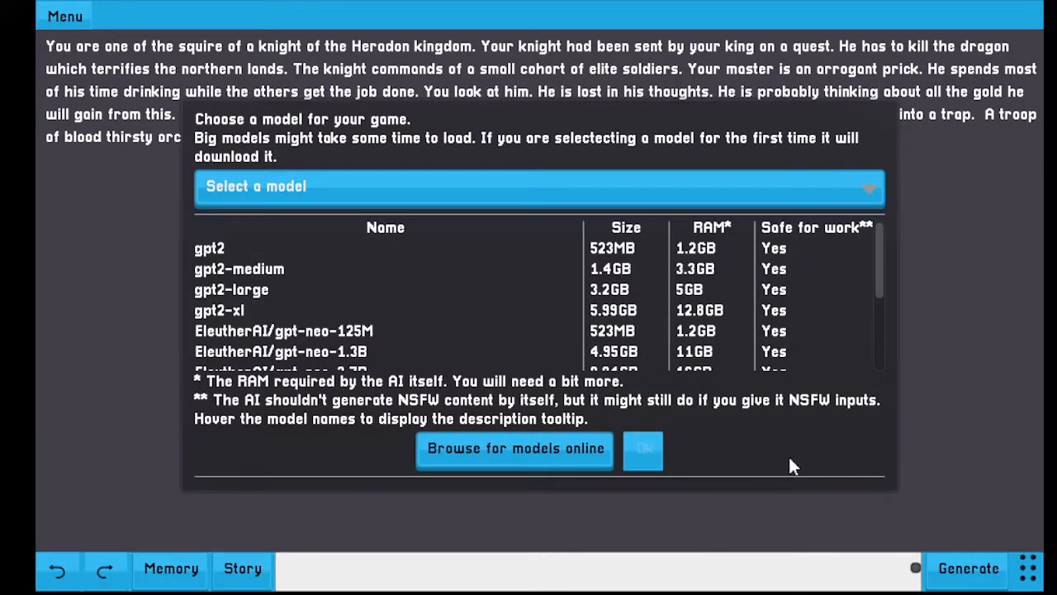
pyautogui.moveTo(568, 174)
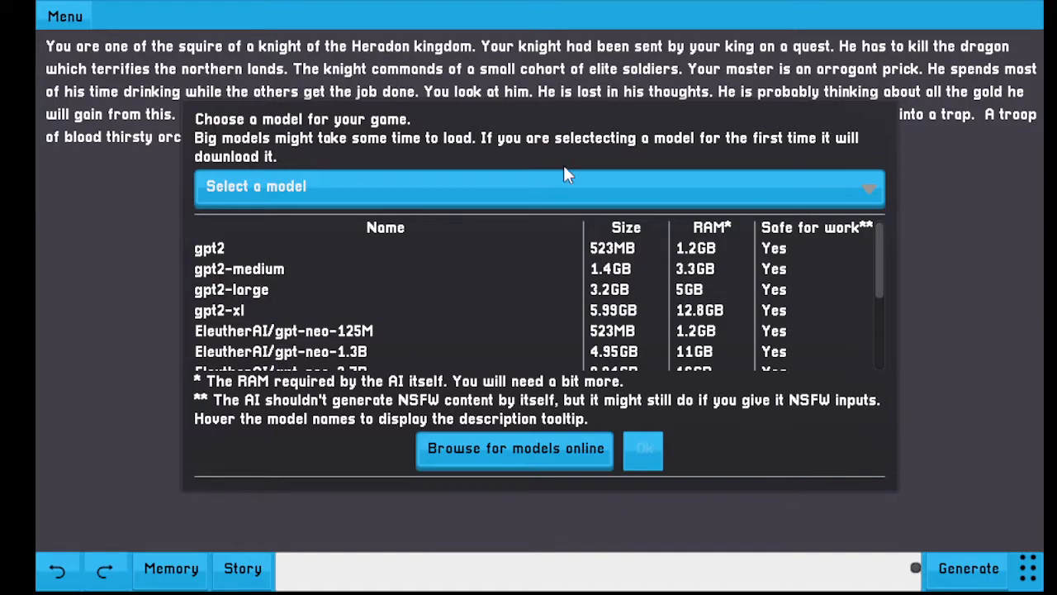
# Choose and confirm gpt2 as the AI model for the squire story
pyautogui.scroll(-3)
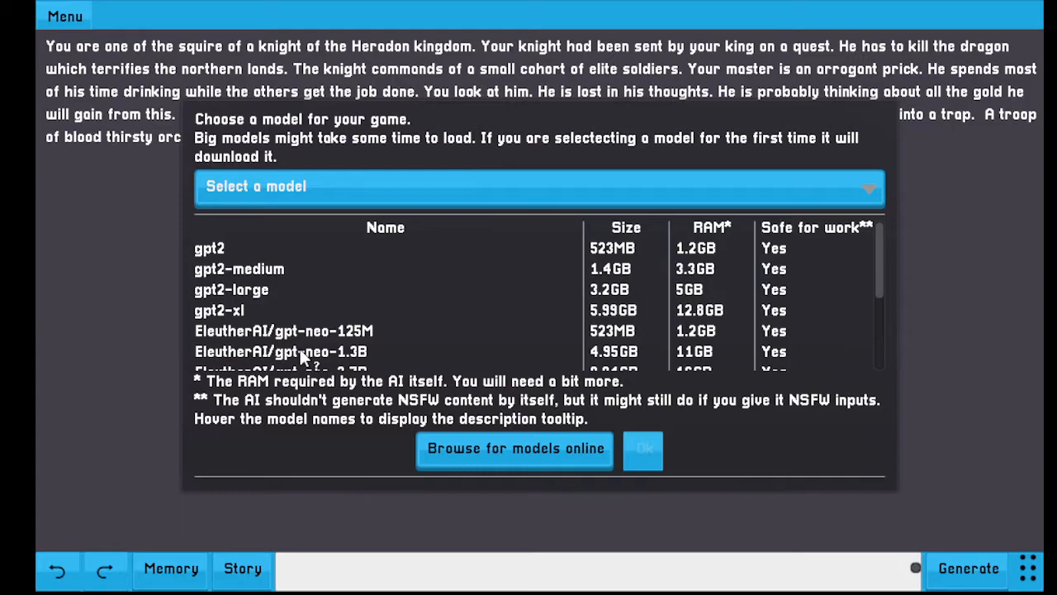
pyautogui.moveTo(304, 246)
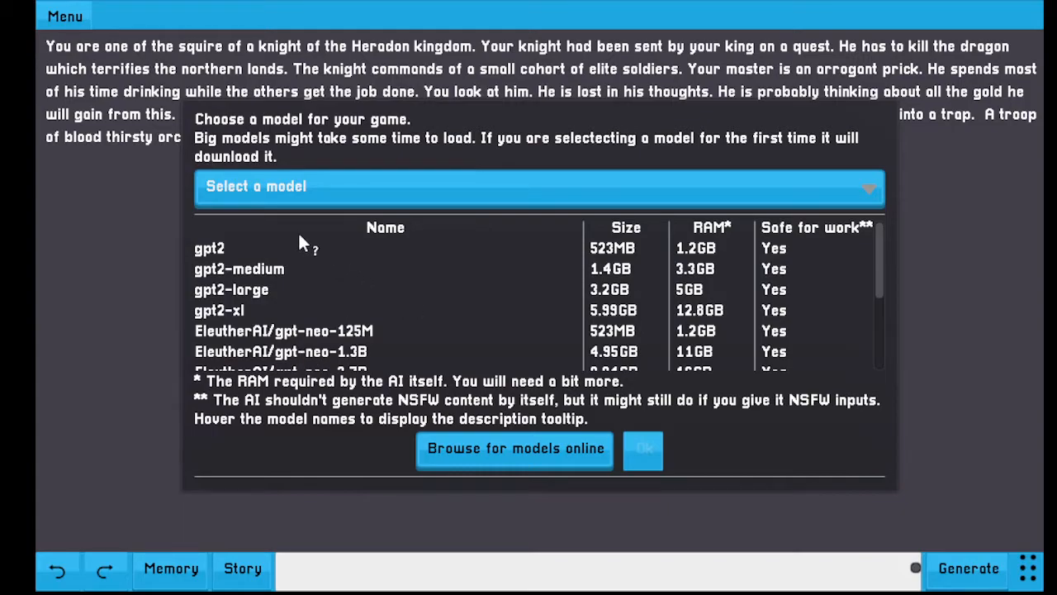
pyautogui.moveTo(216, 252)
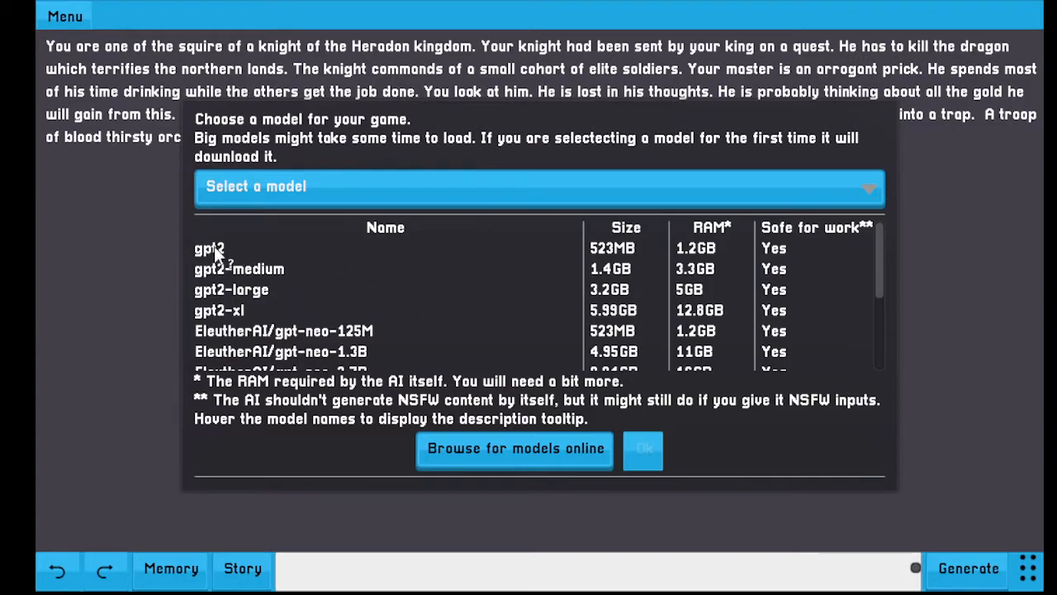
pyautogui.click(538, 186)
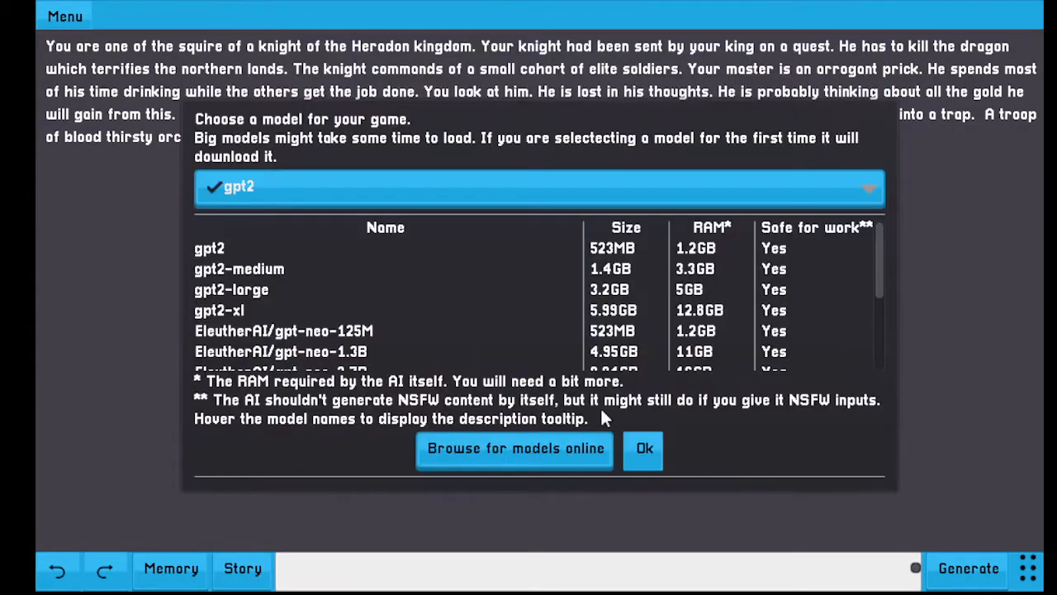
pyautogui.click(643, 448)
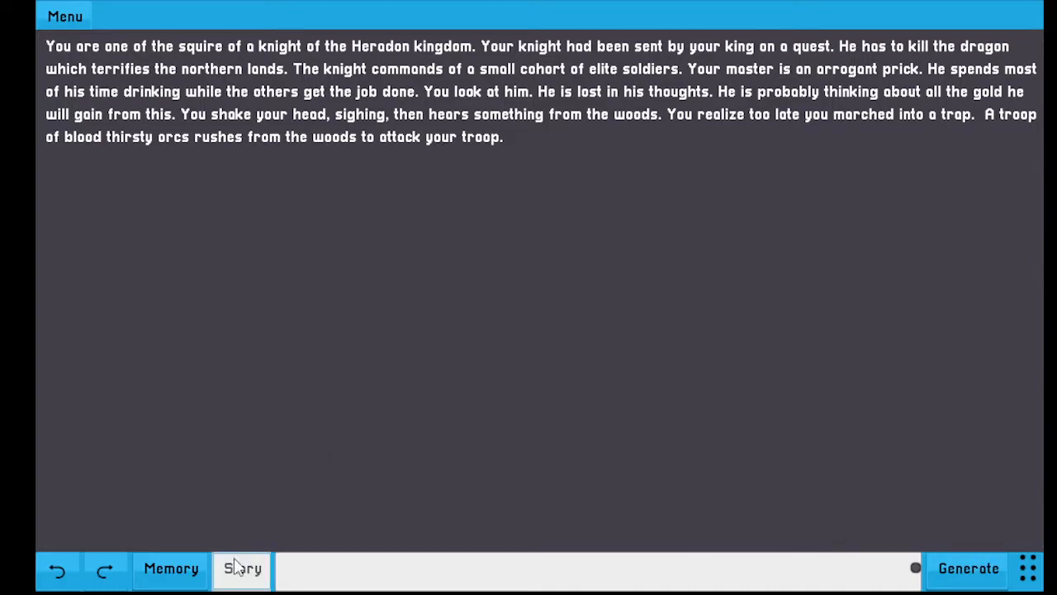
# Switch the input mode to Try with Charisma as the tested attribute
pyautogui.click(242, 568)
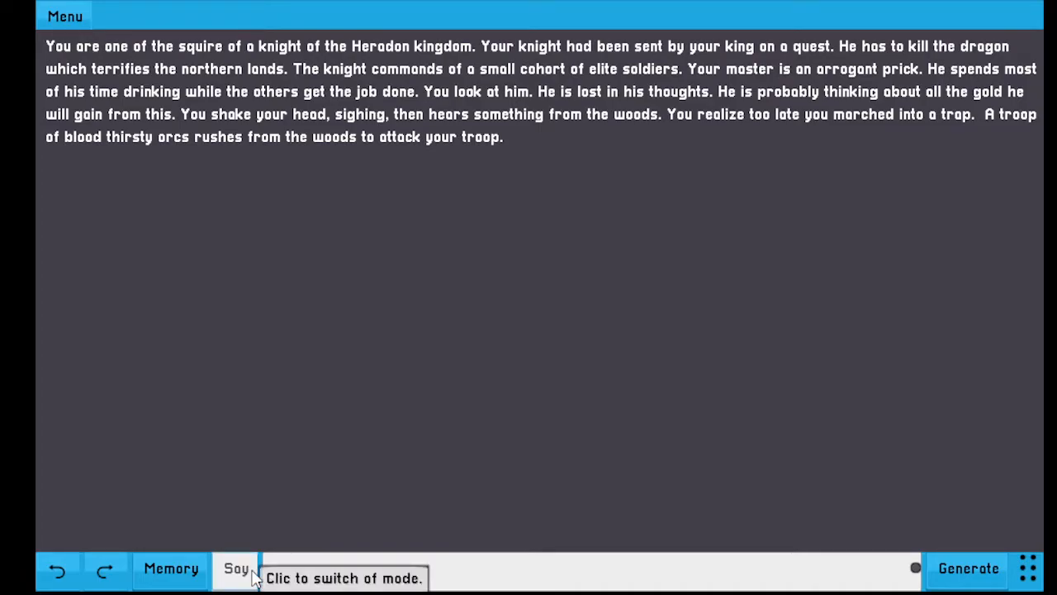
pyautogui.click(236, 568)
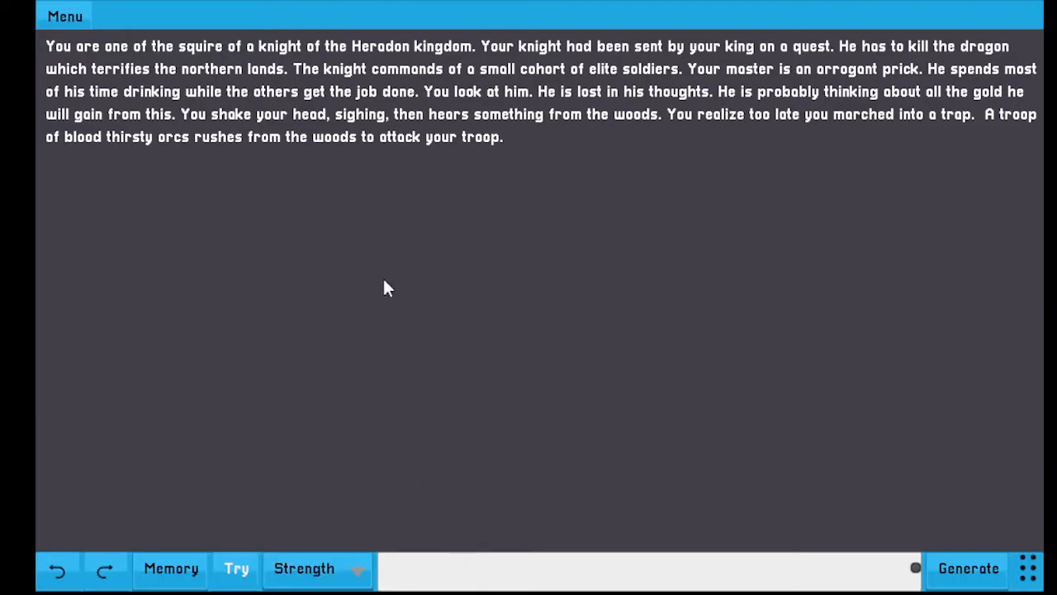
pyautogui.moveTo(537, 297)
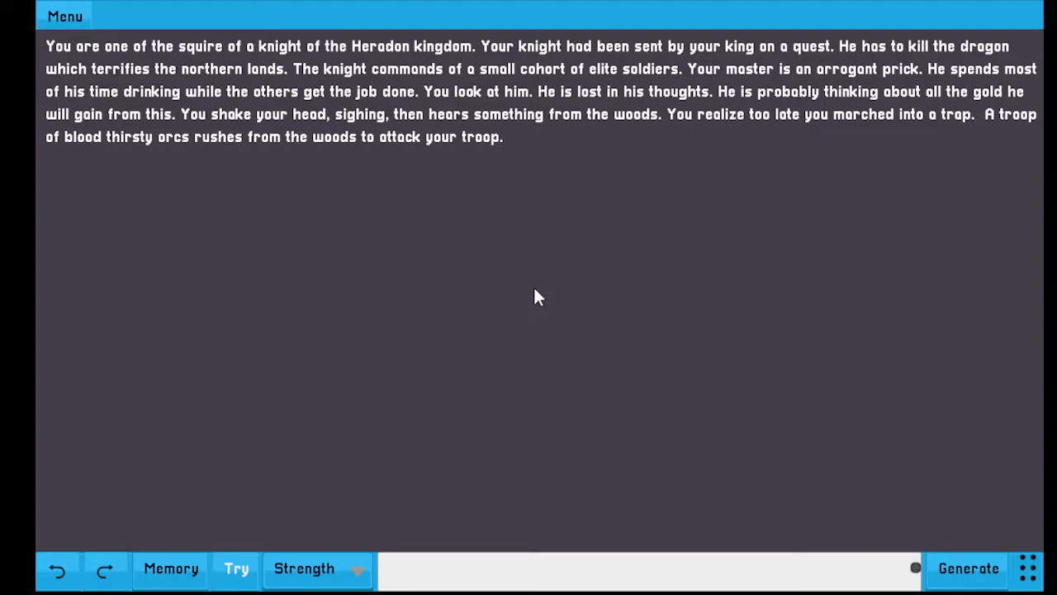
pyautogui.click(304, 568)
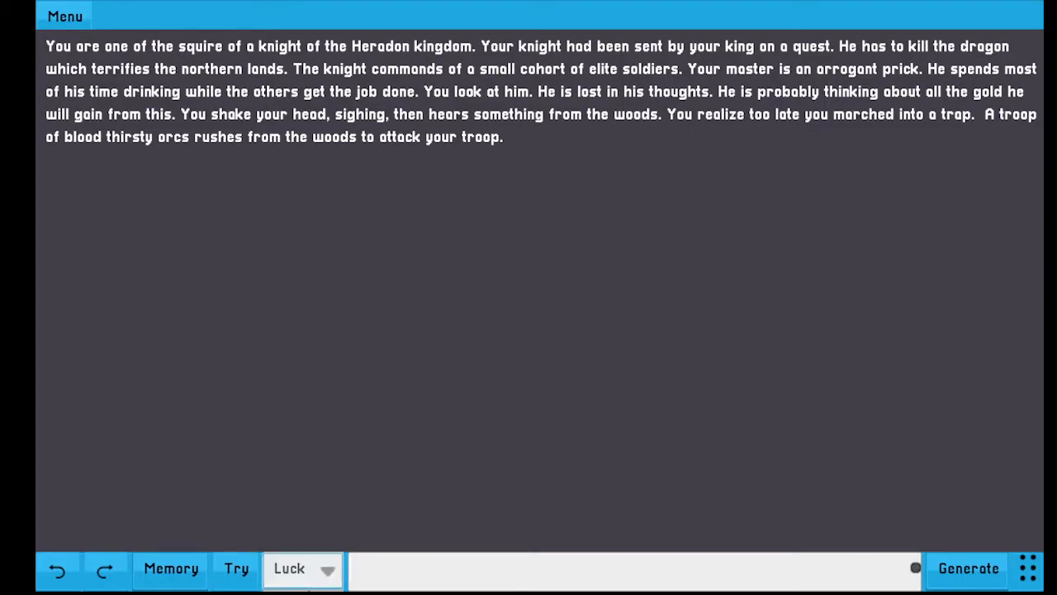
pyautogui.click(303, 569)
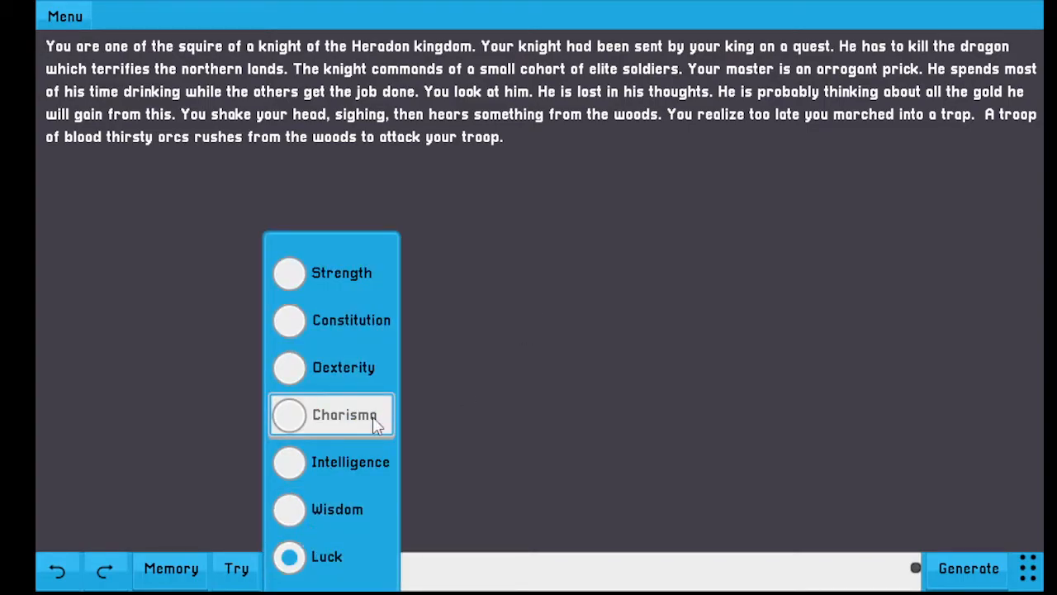
pyautogui.click(331, 415)
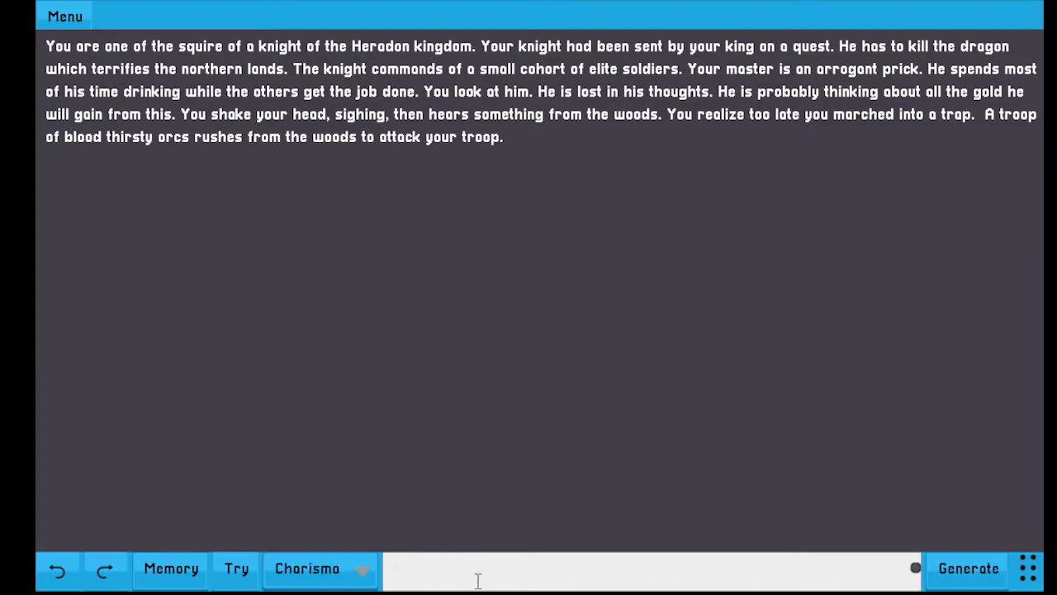
# Submit a Charisma attempt to order your troops to circle around you
pyautogui.write('order your troops to circle')
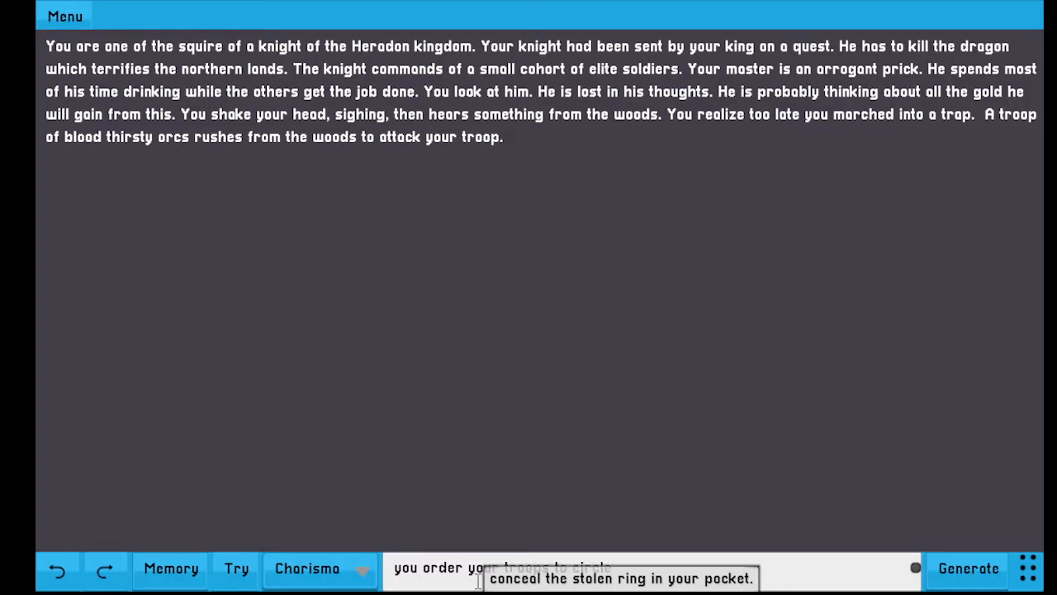
pyautogui.write('around u')
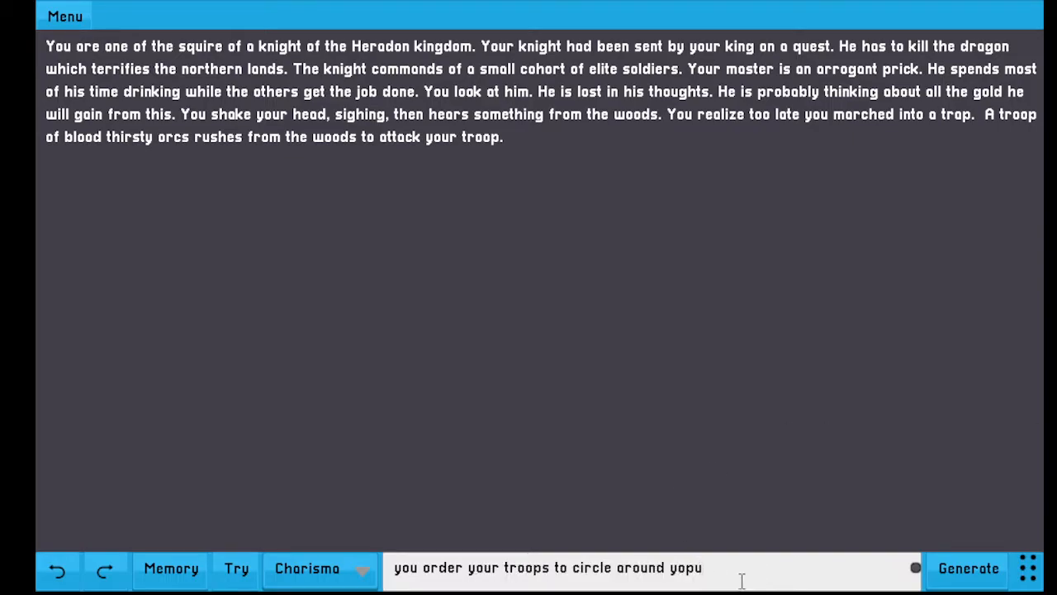
pyautogui.press('Backspace')
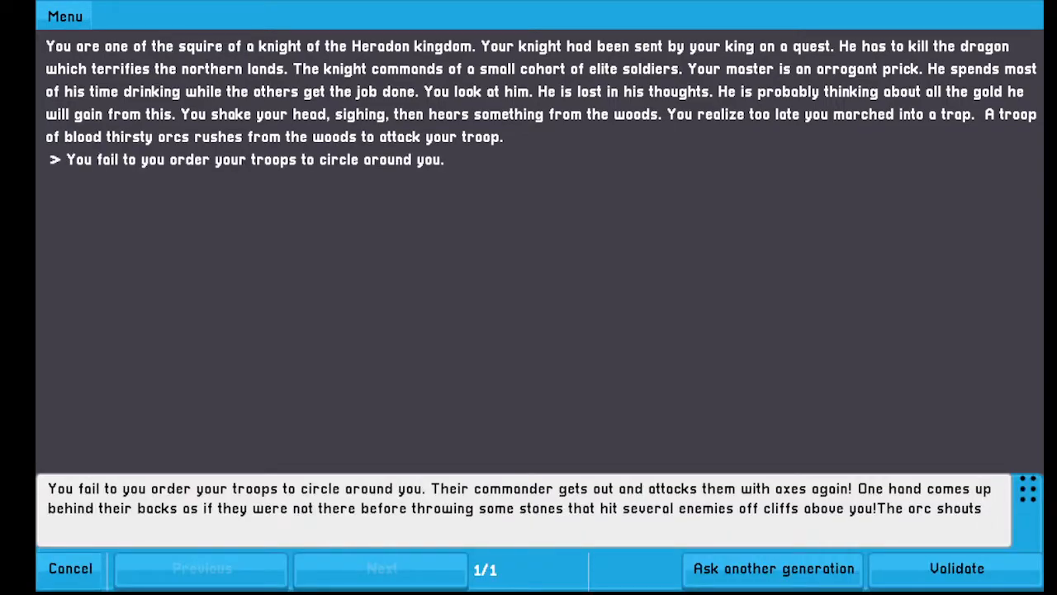
# Validate the continuation about the failed order and the orc commander
pyautogui.doubleClick(106, 160)
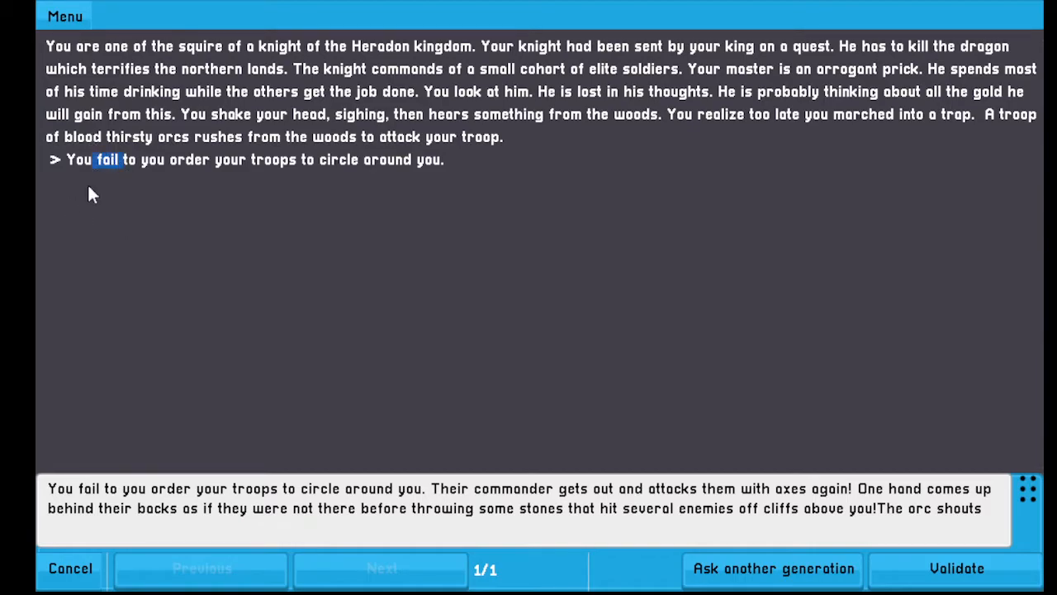
pyautogui.moveTo(259, 400)
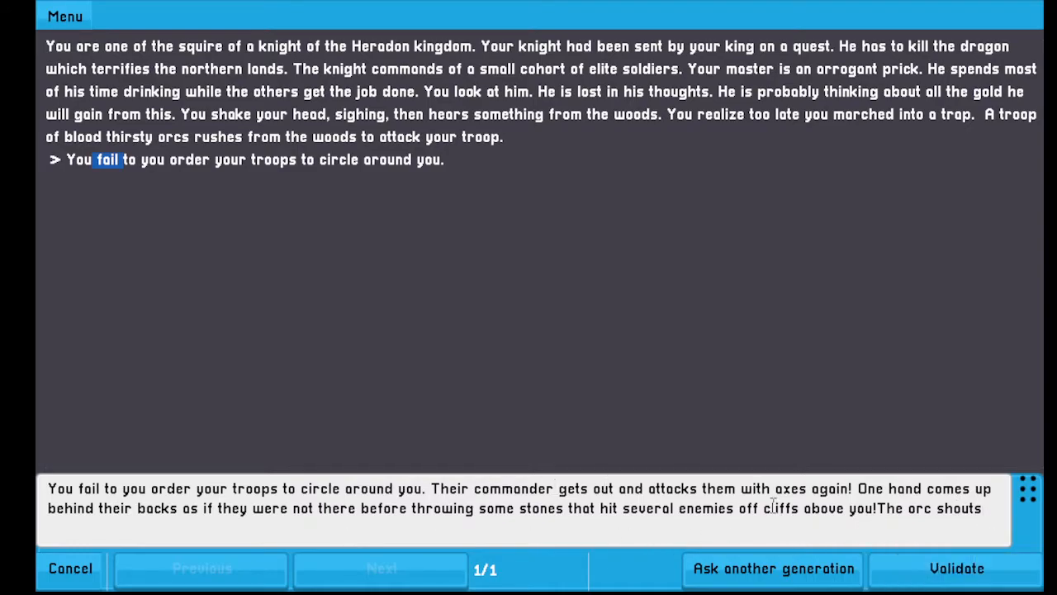
pyautogui.click(957, 568)
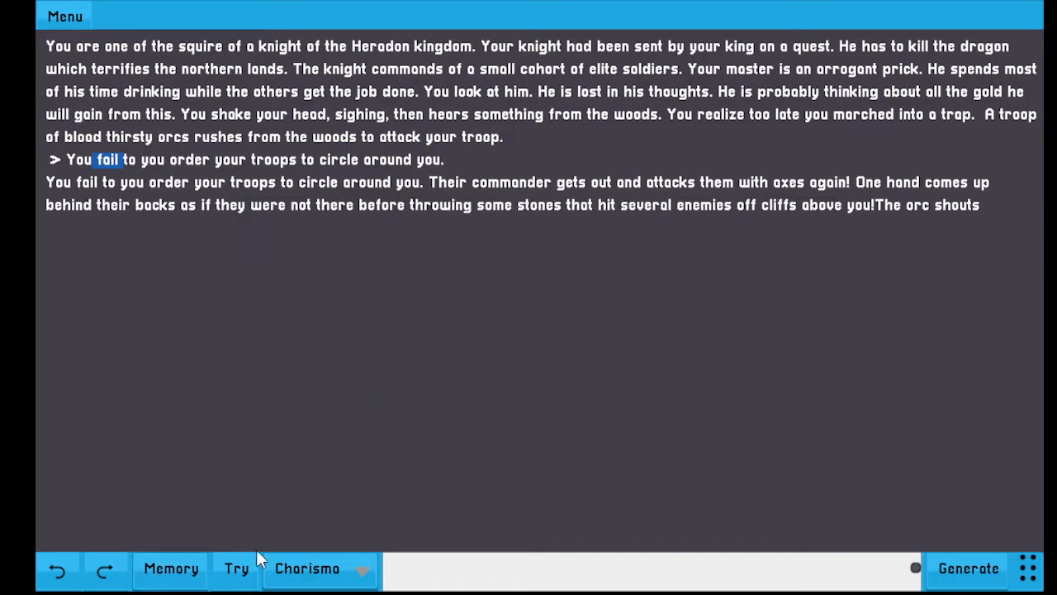
# Generate and validate the orc's reply about dryads and undead scum
pyautogui.click(968, 569)
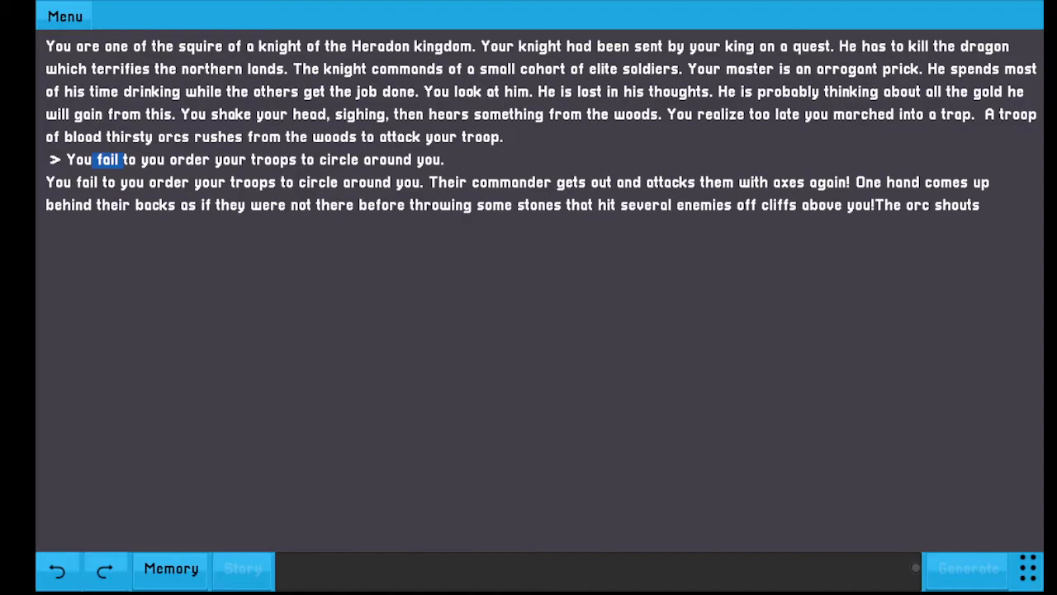
pyautogui.click(967, 568)
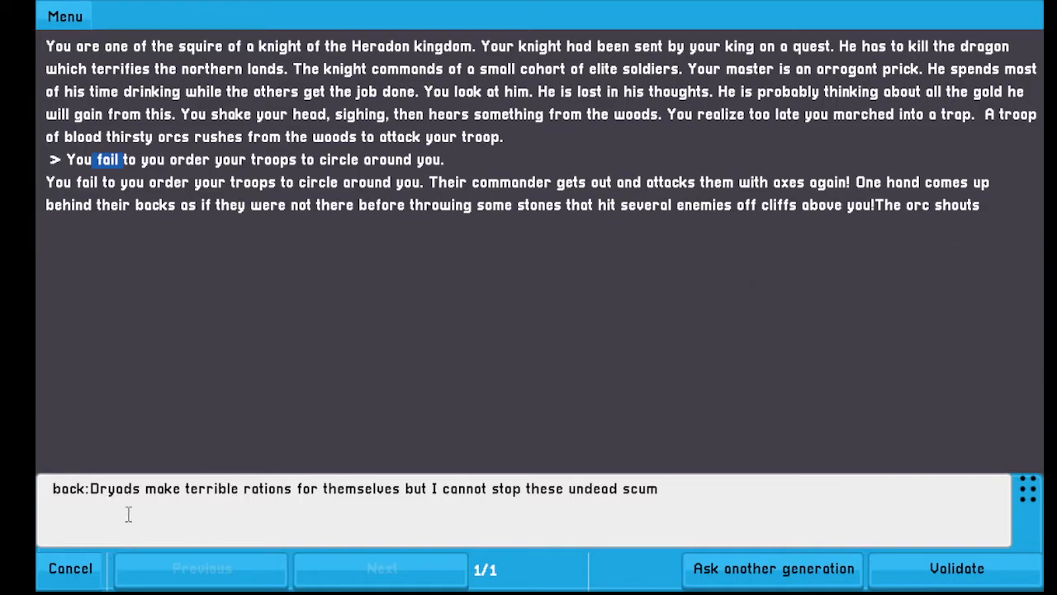
pyautogui.moveTo(521, 488)
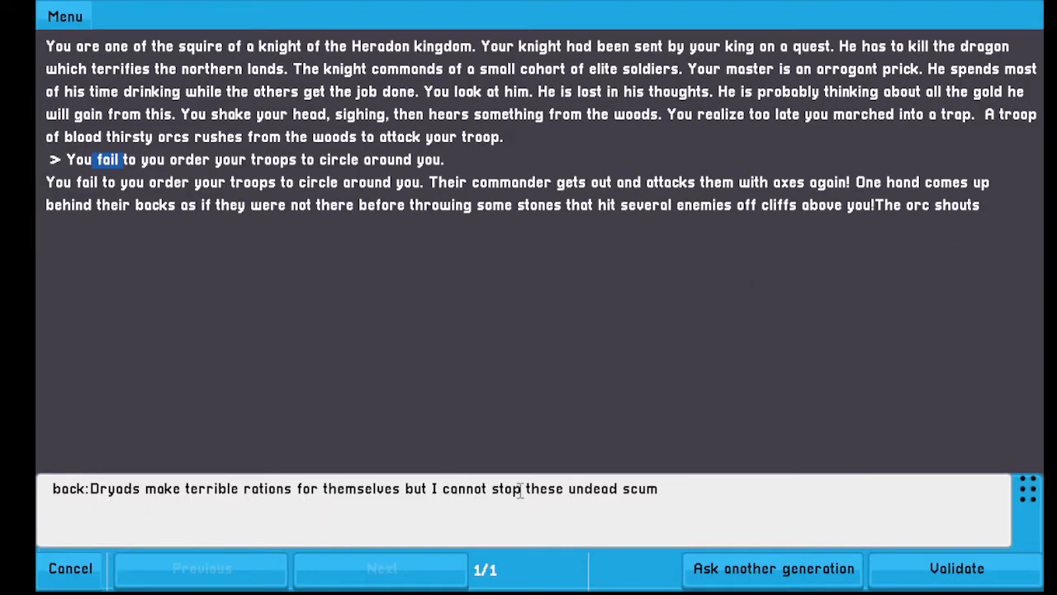
pyautogui.click(956, 568)
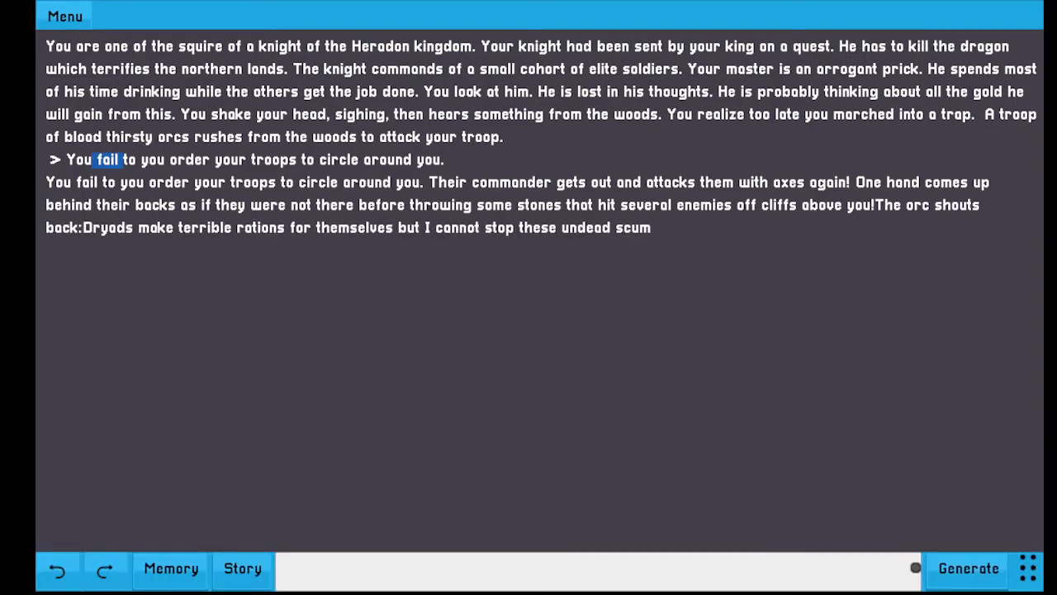
pyautogui.click(242, 569)
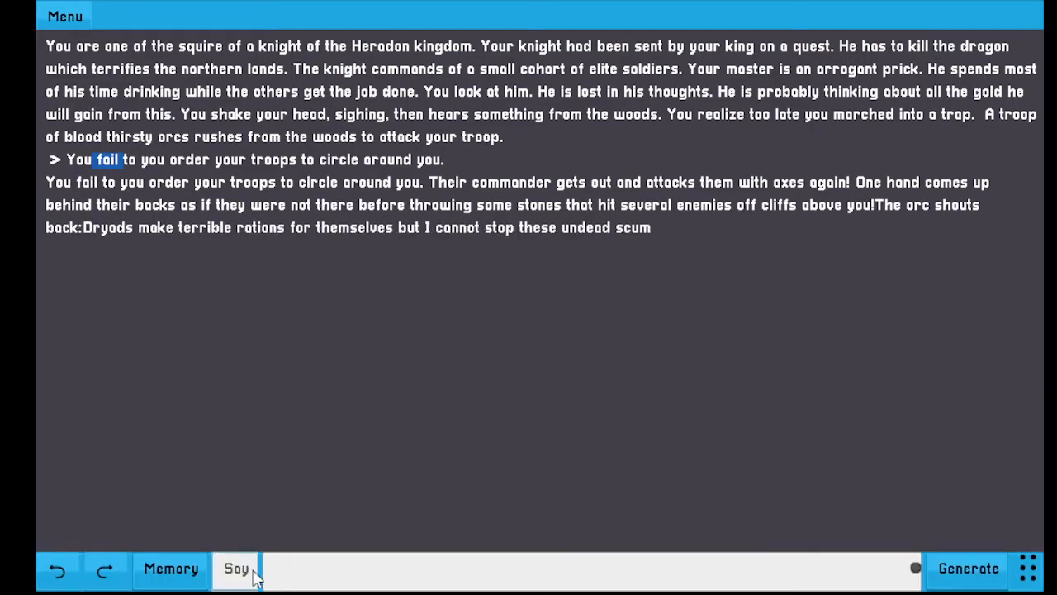
# Submit a Luck-based Try action to avoid the undead
pyautogui.click(238, 569)
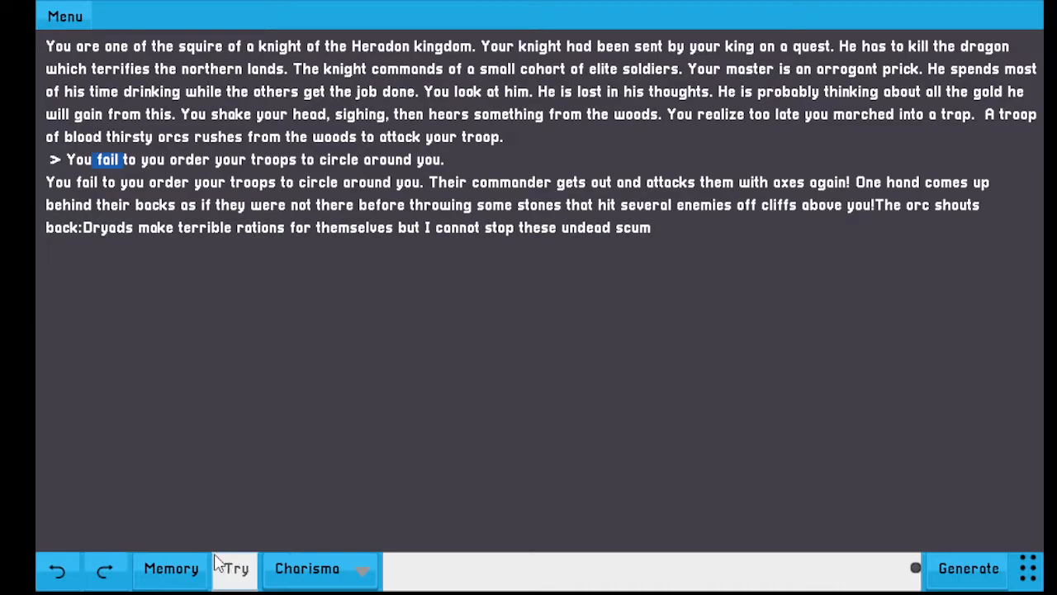
pyautogui.click(319, 569)
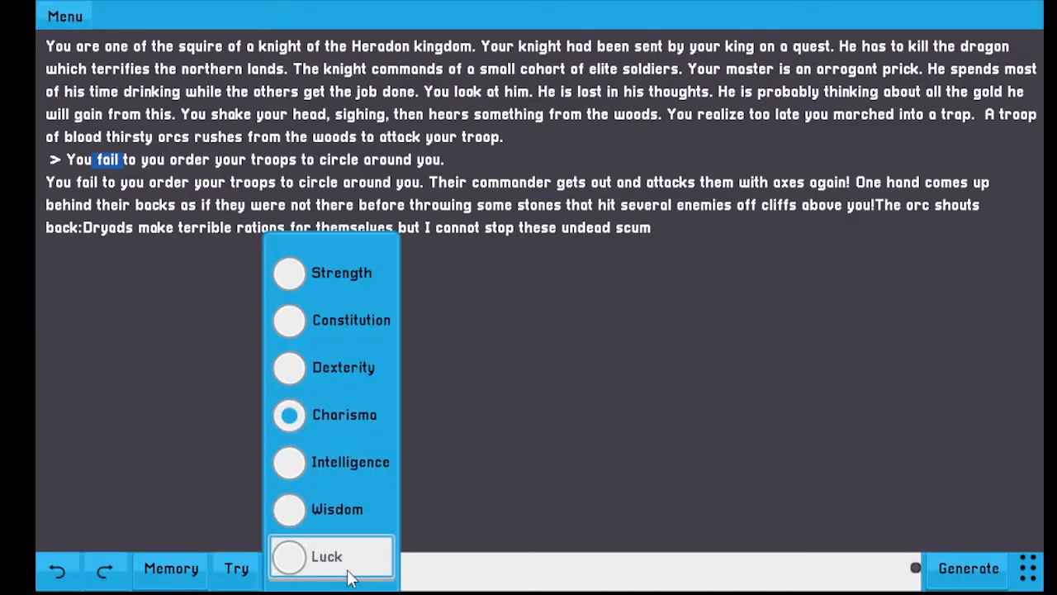
pyautogui.click(327, 556)
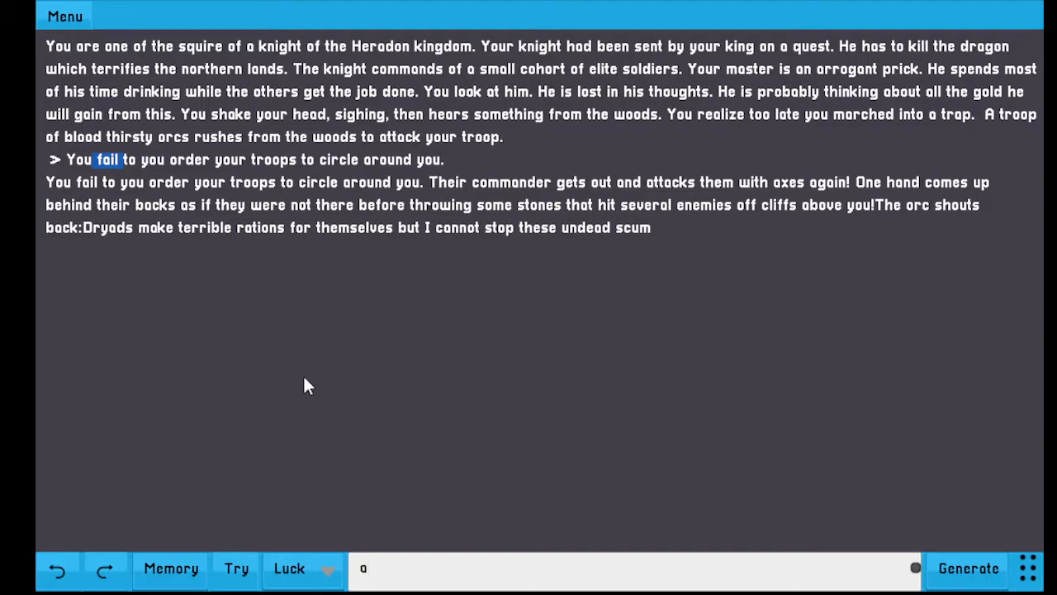
pyautogui.write('avoid the und')
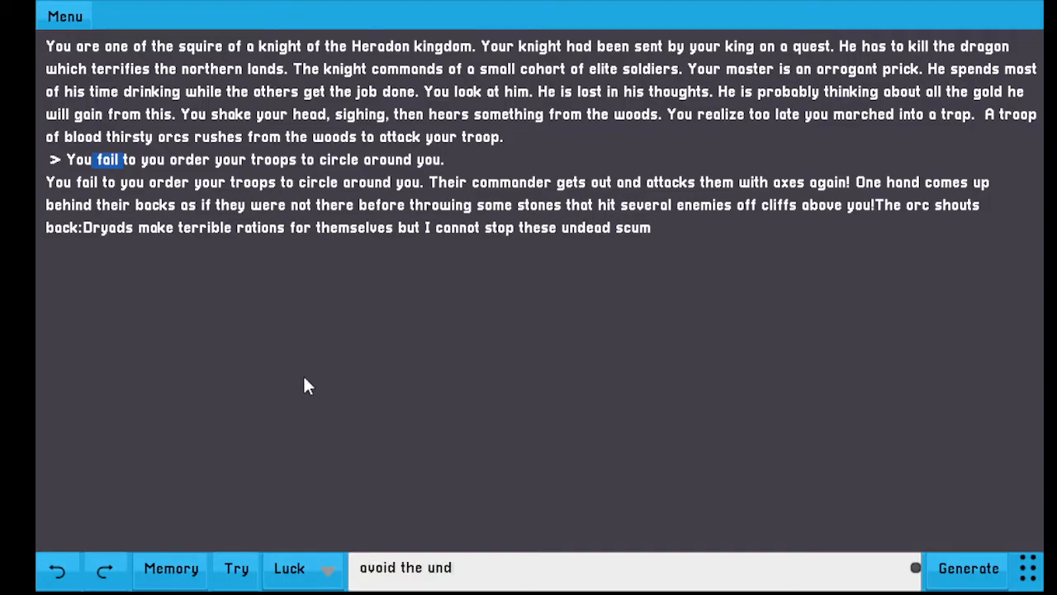
pyautogui.click(968, 568)
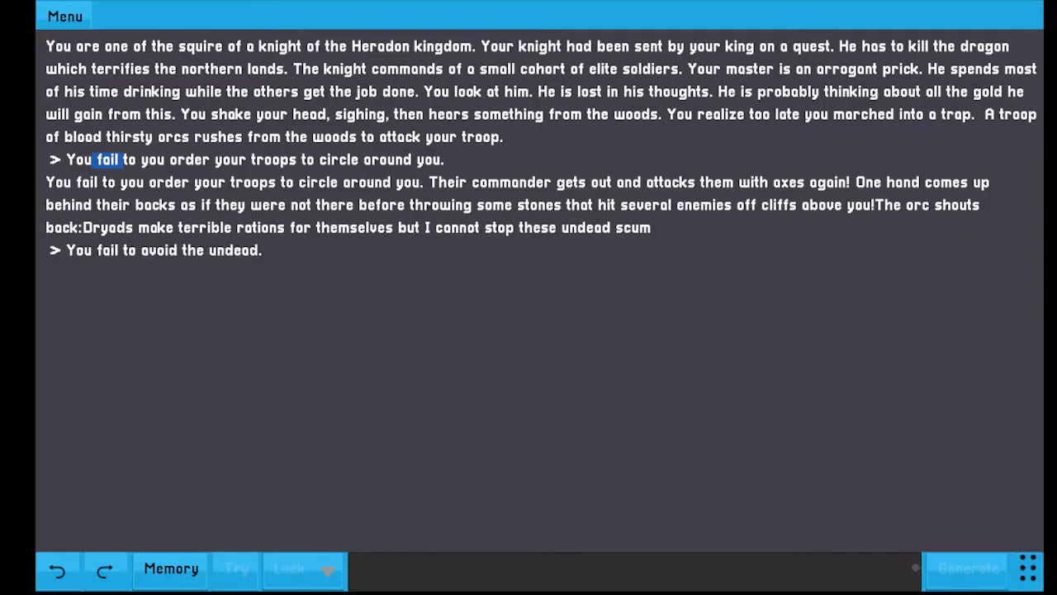
pyautogui.moveTo(225, 227)
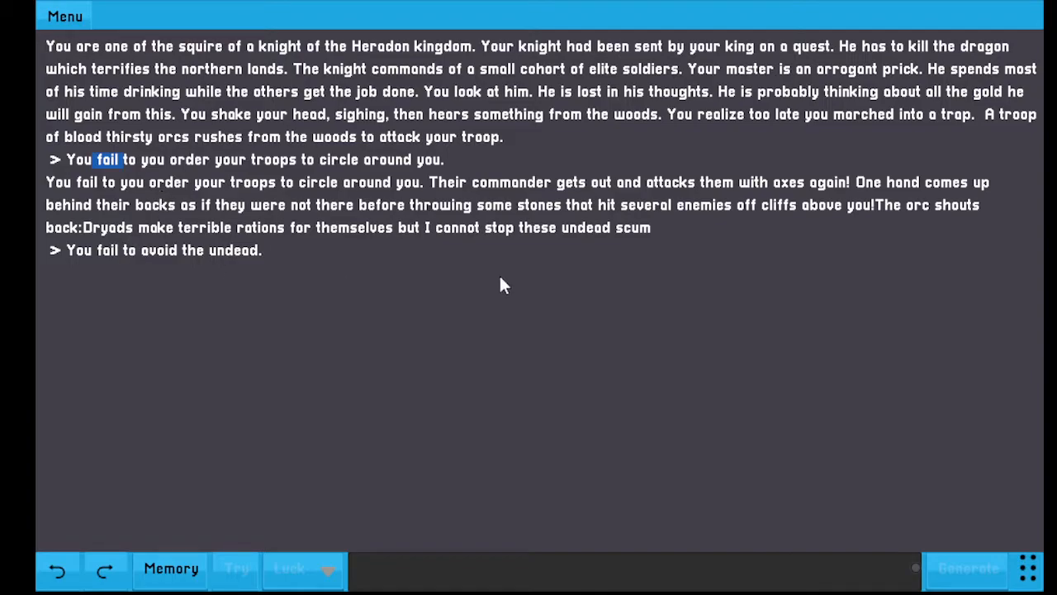
pyautogui.moveTo(637, 303)
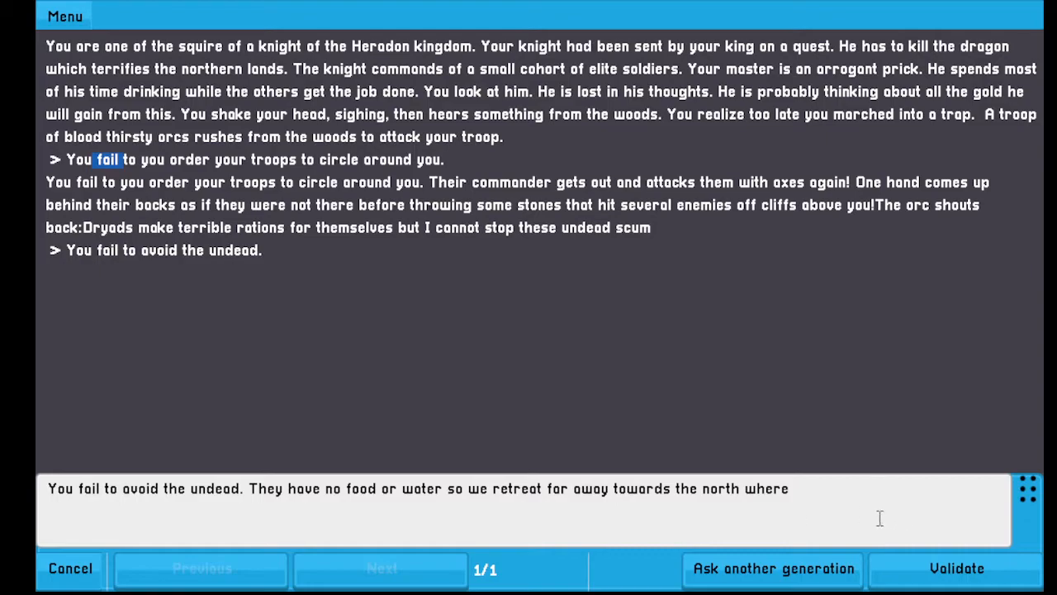
# Validate continuations about retreating north, the ogre horde attack, and the manticore
pyautogui.click(957, 568)
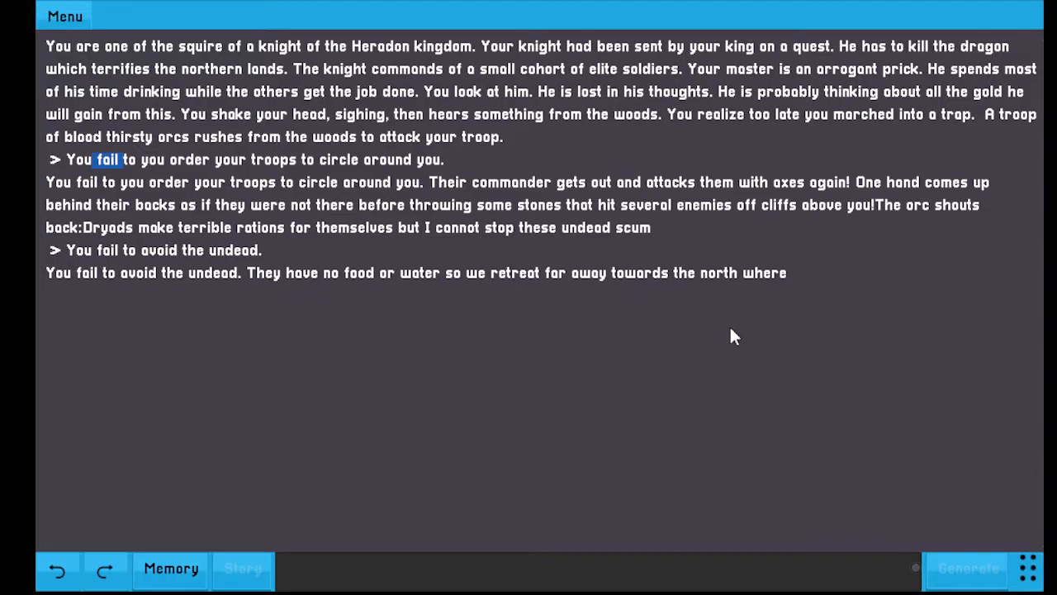
pyautogui.click(967, 568)
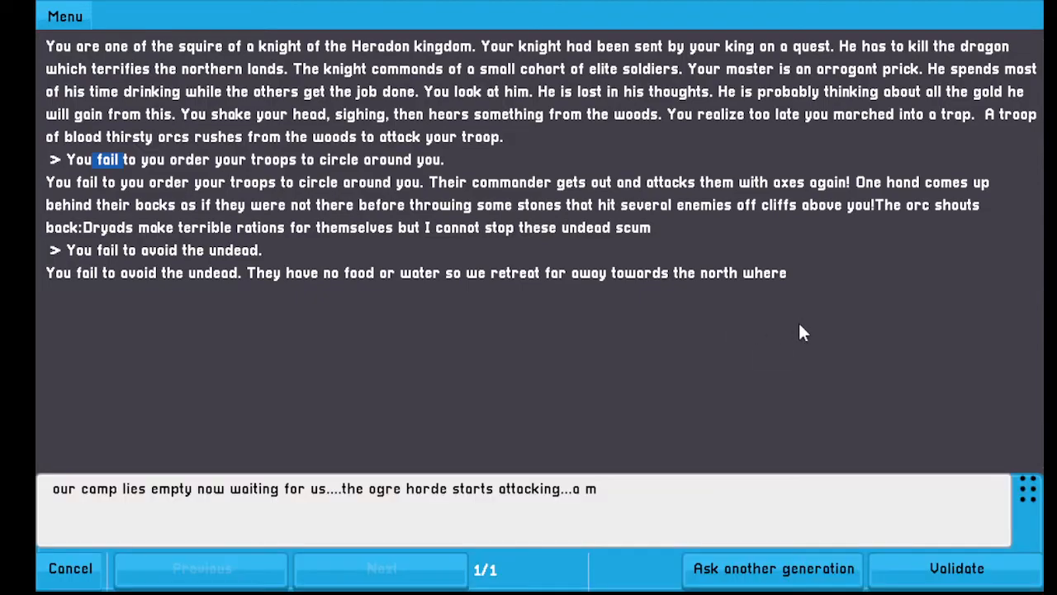
pyautogui.moveTo(265, 473)
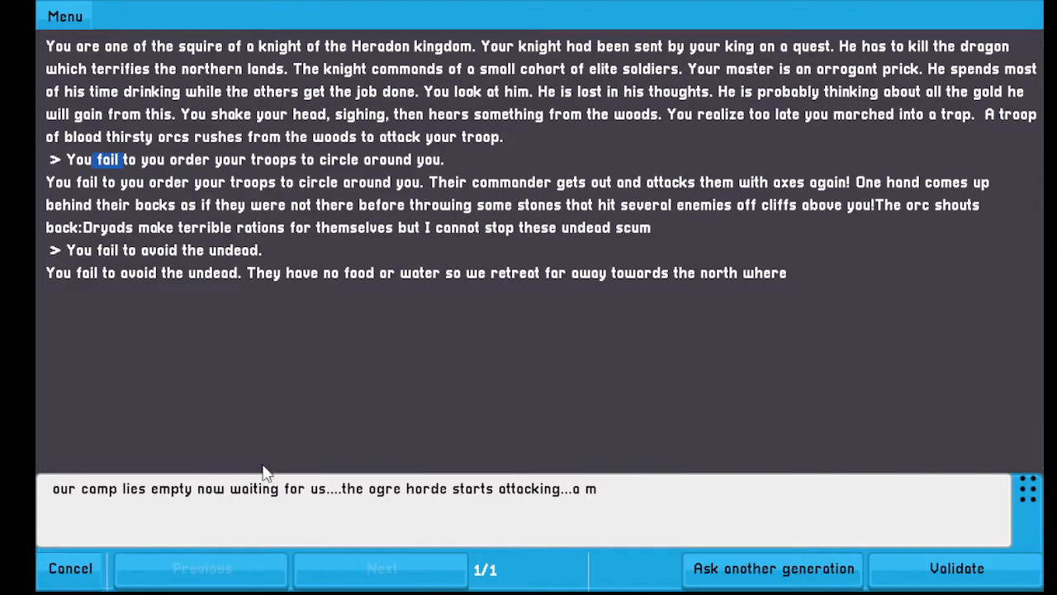
pyautogui.moveTo(558, 510)
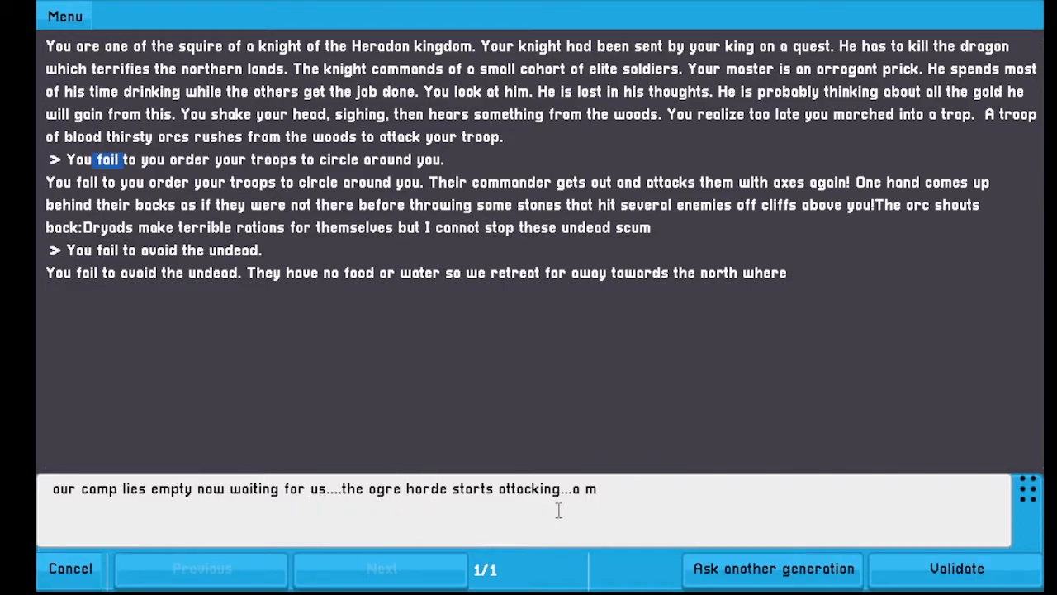
pyautogui.click(957, 568)
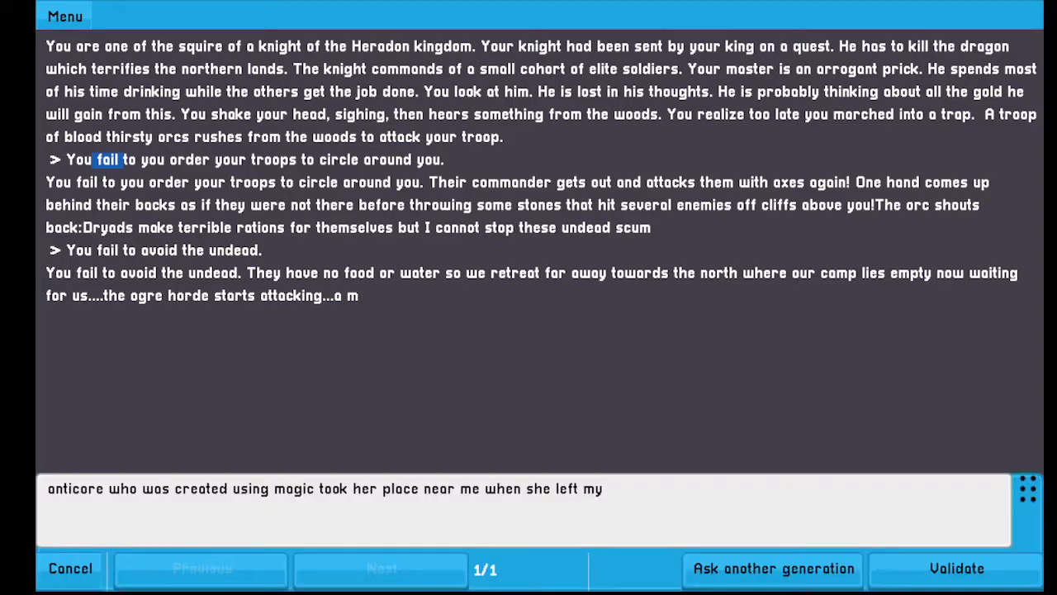
pyautogui.moveTo(328, 345)
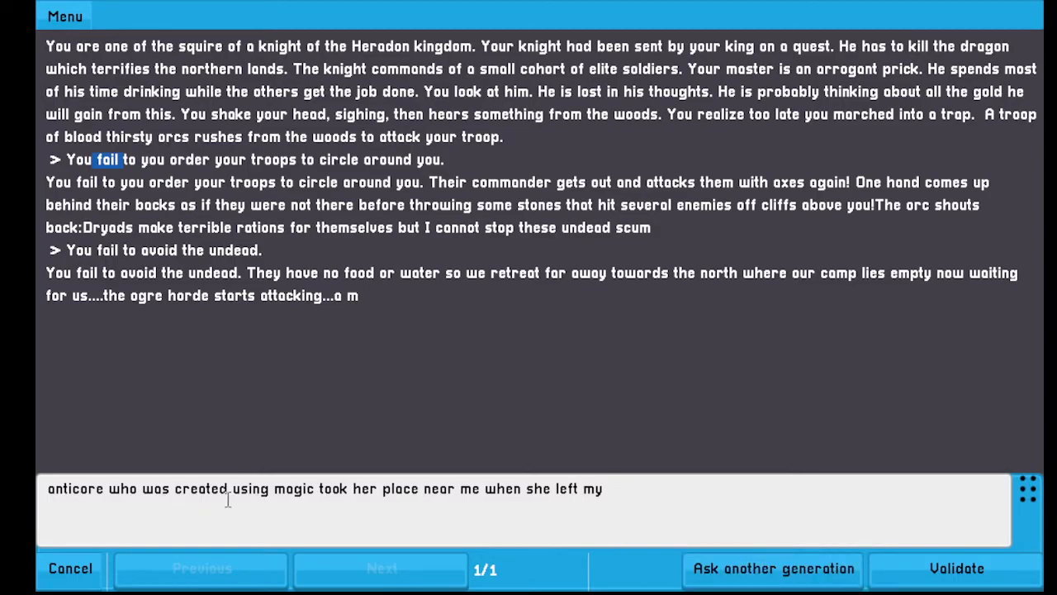
pyautogui.moveTo(725, 539)
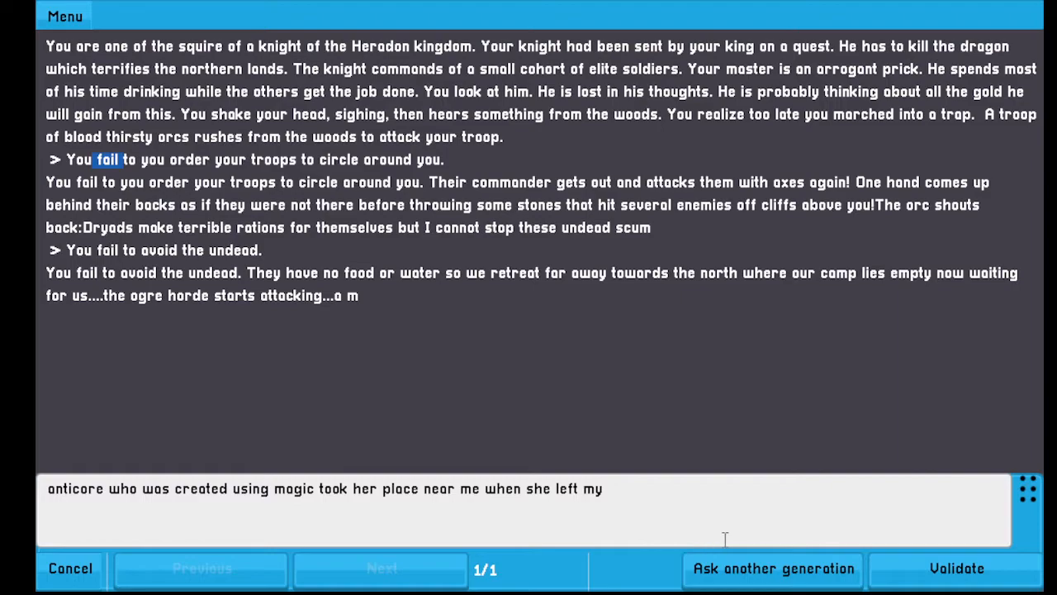
pyautogui.click(957, 568)
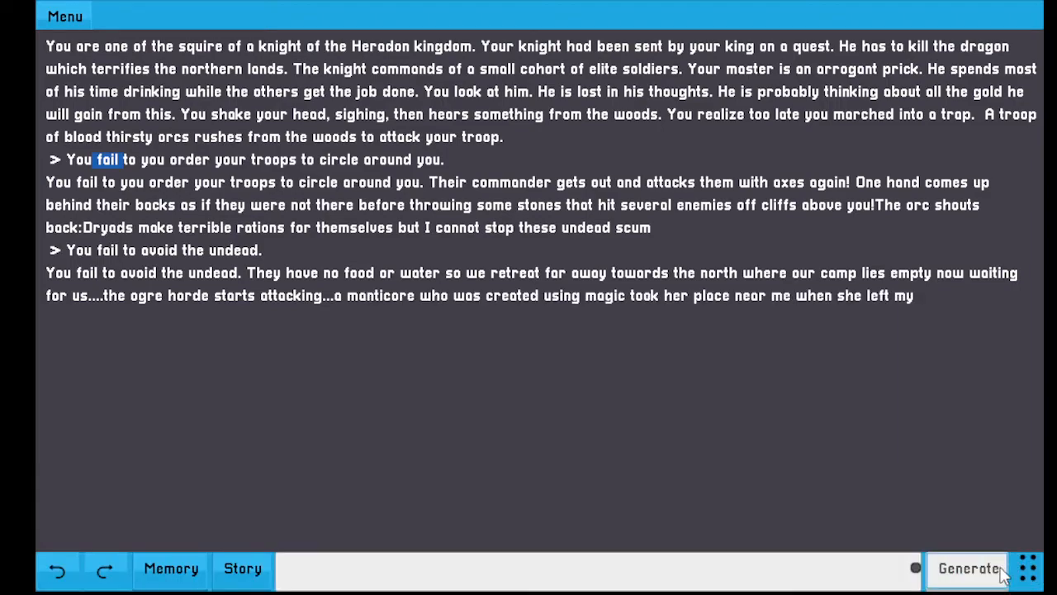
# Accept the fortress continuation, then enter 'The knight draws his sword and takes a step forward.'
pyautogui.click(968, 569)
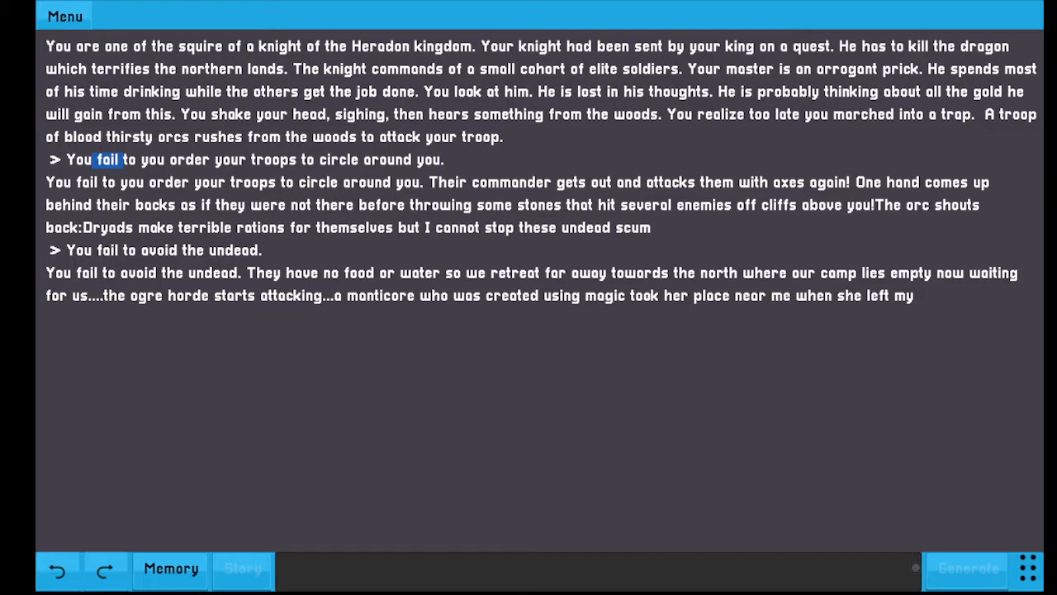
pyautogui.click(968, 568)
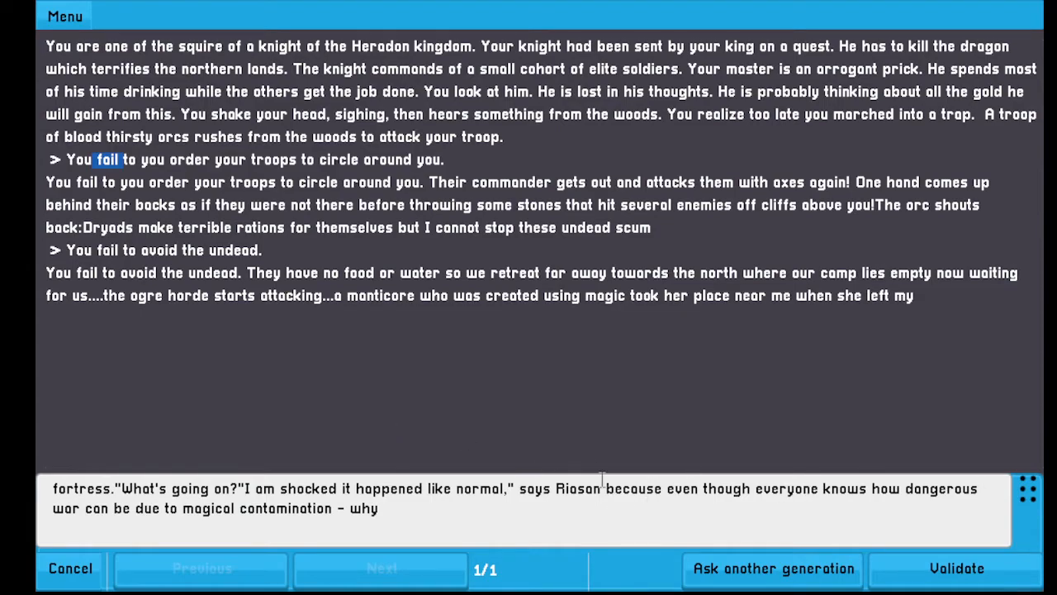
pyautogui.doubleClick(578, 489)
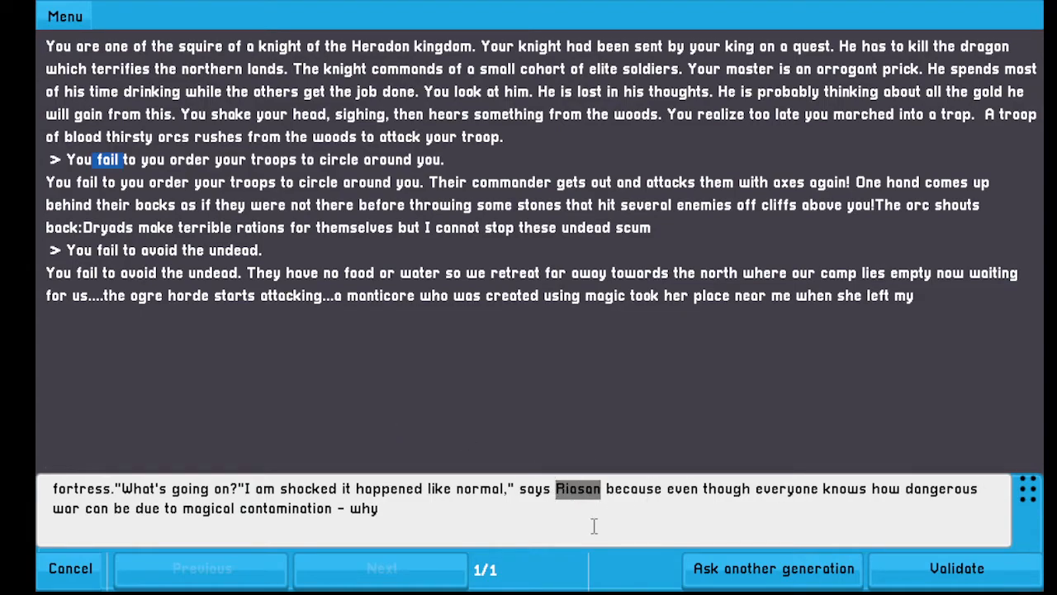
pyautogui.rightClick(578, 488)
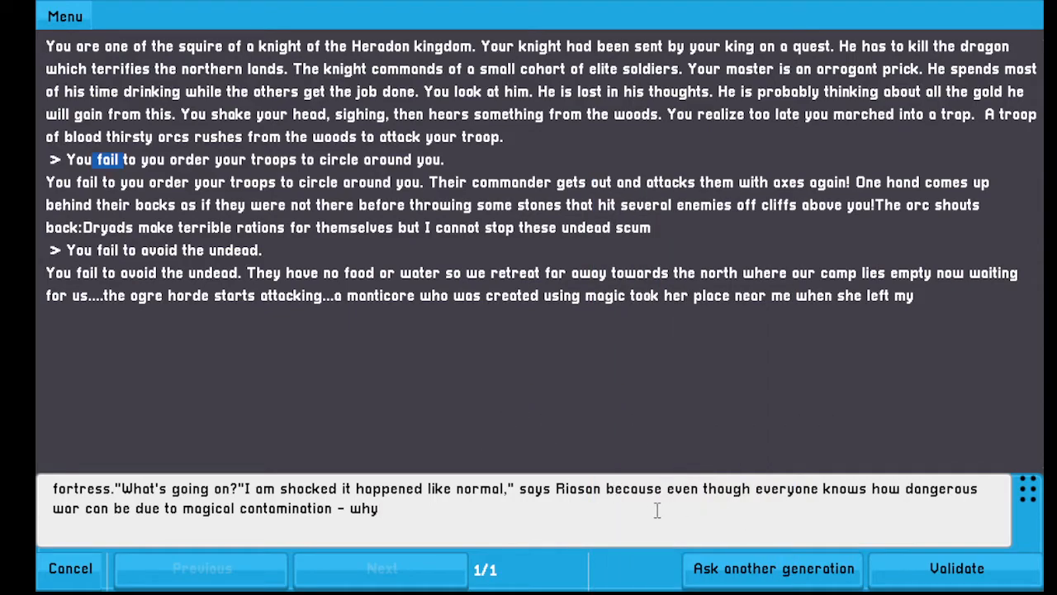
pyautogui.moveTo(927, 540)
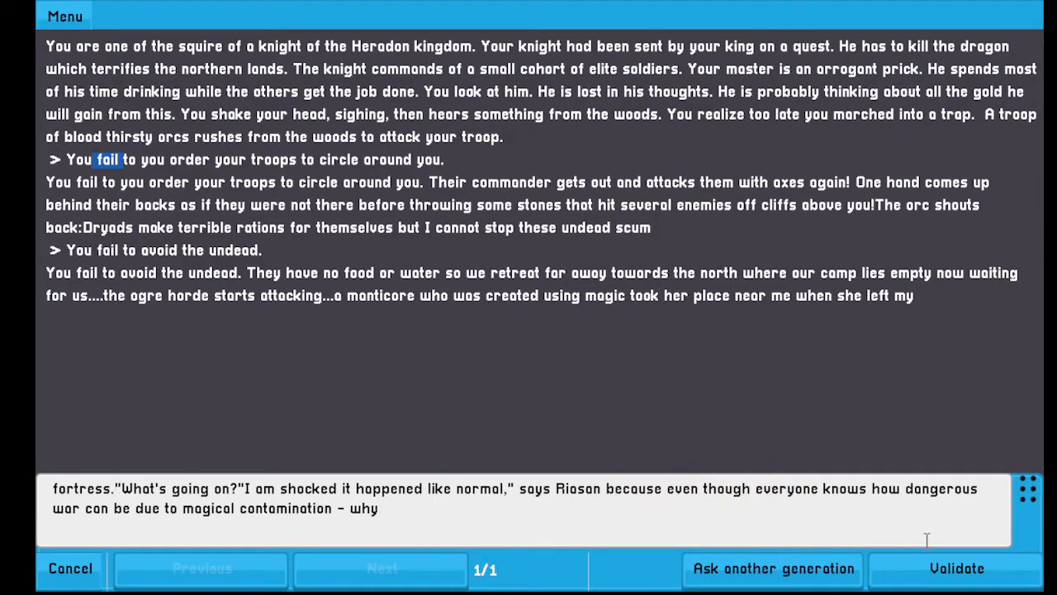
pyautogui.click(957, 568)
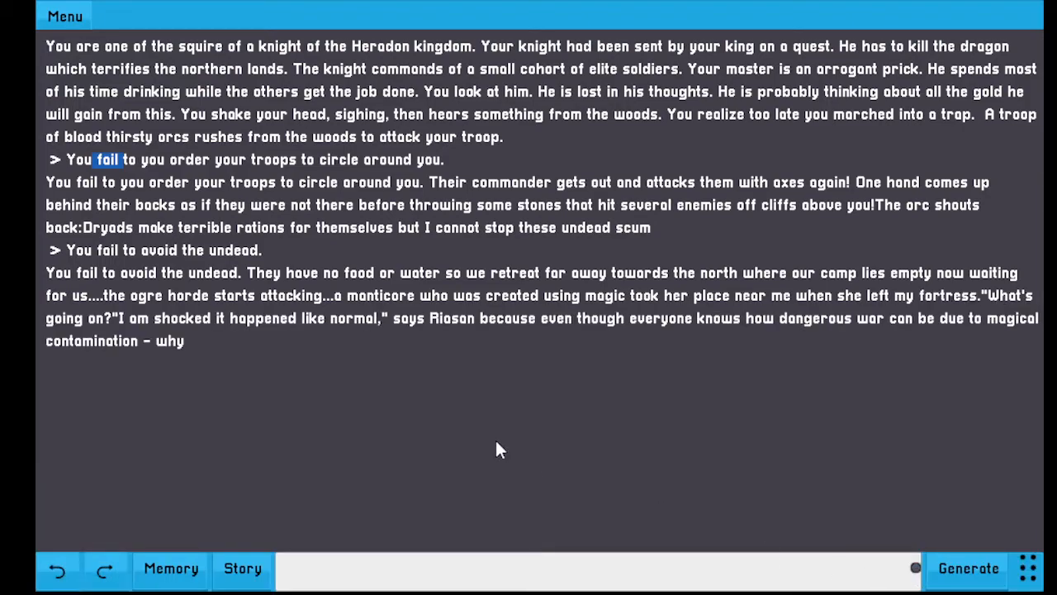
pyautogui.write('The knight draws his sword and takes a step forward.')
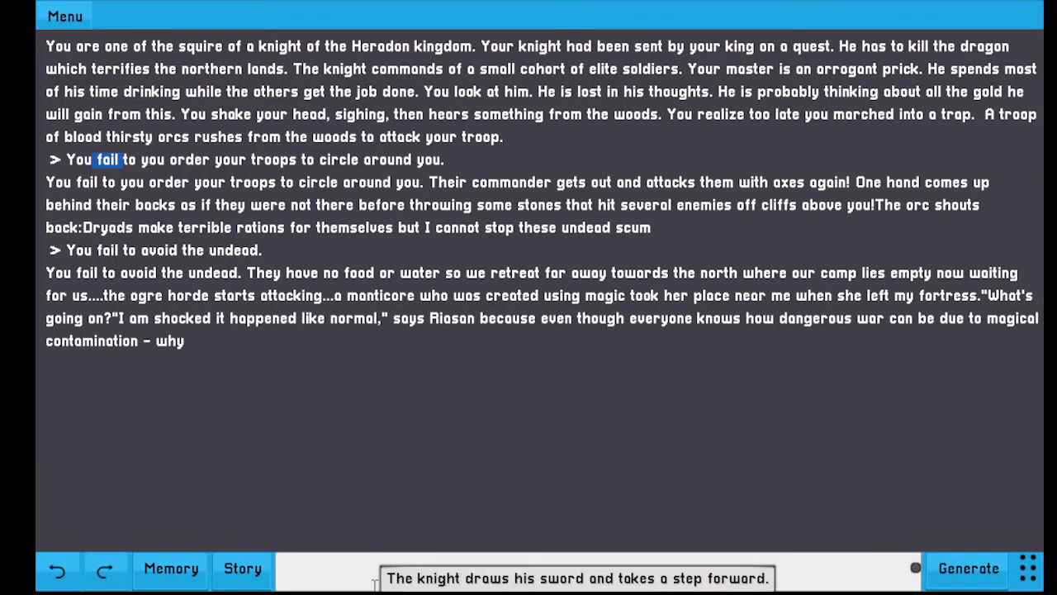